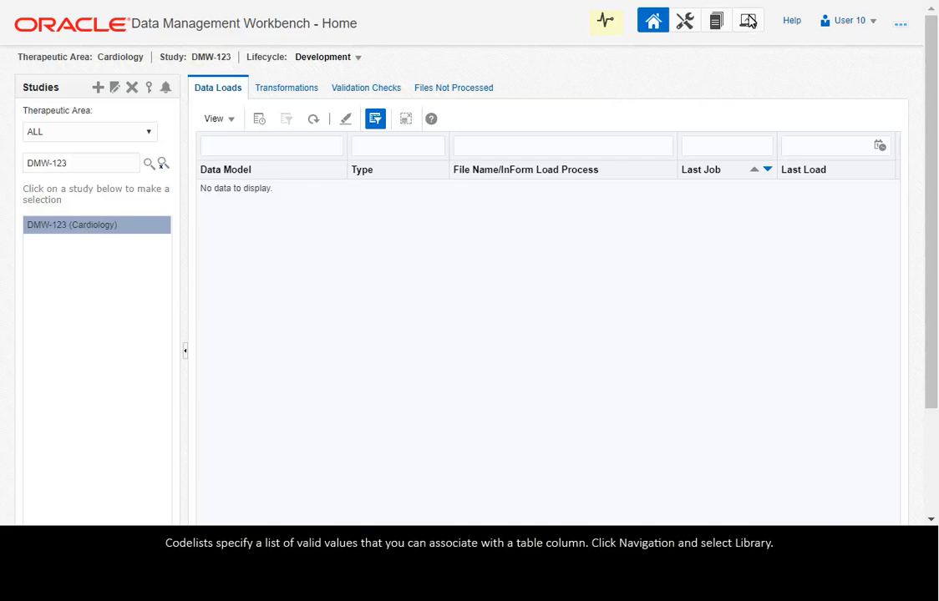
Go to the Library area through the Navigation menu
left_click(747, 20)
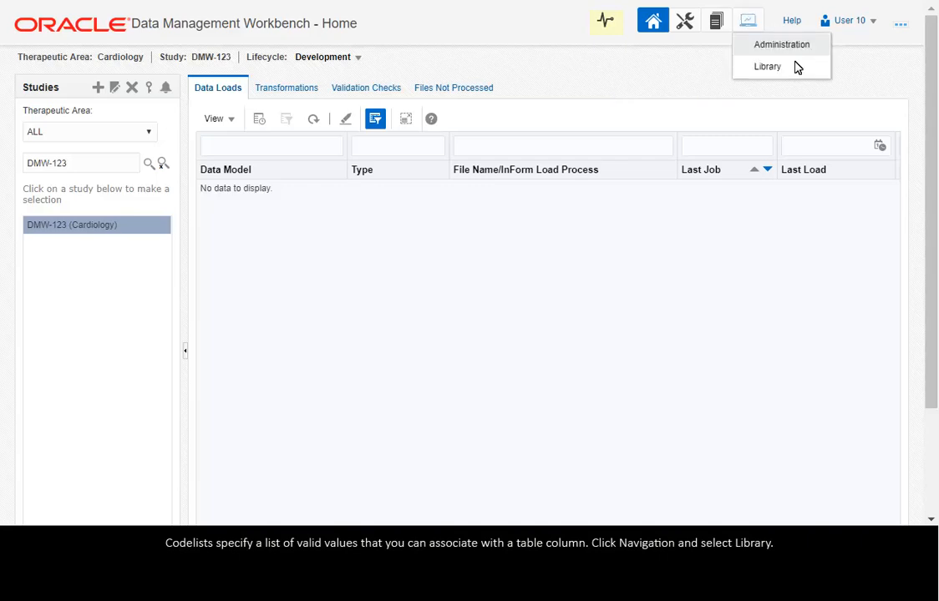
left_click(767, 66)
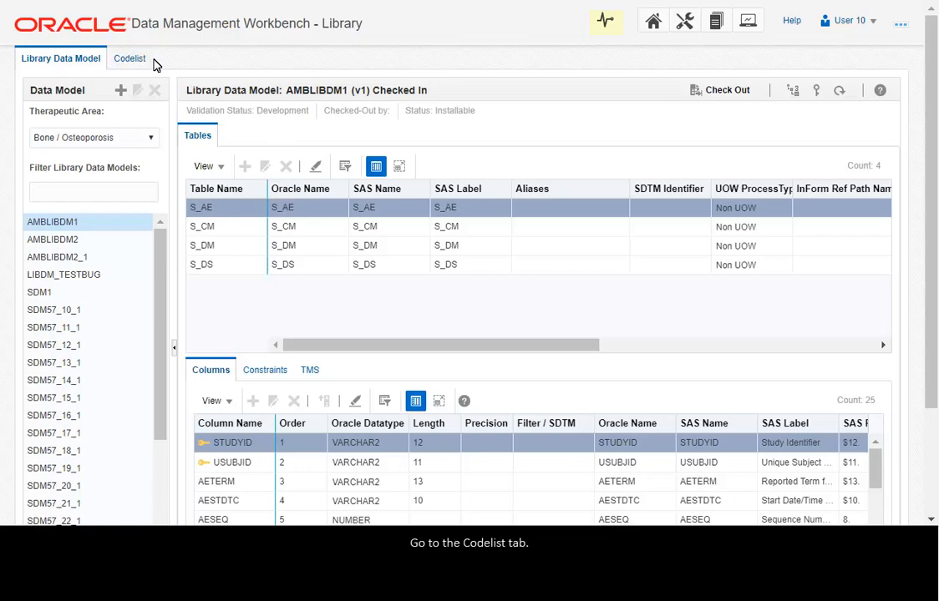
Show the library's Codelist section for the Cardiology therapeutic area
left_click(129, 57)
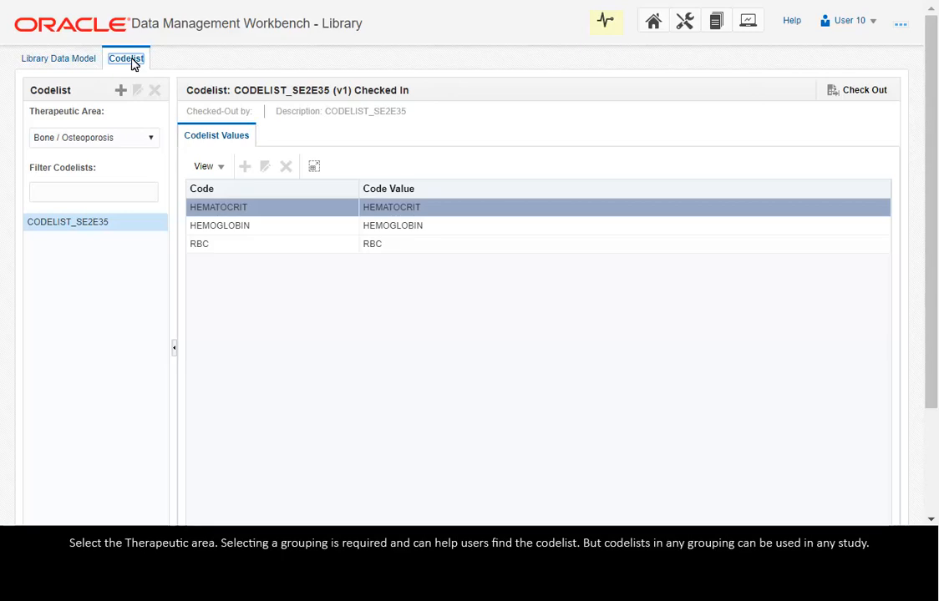
mouse_move(153, 142)
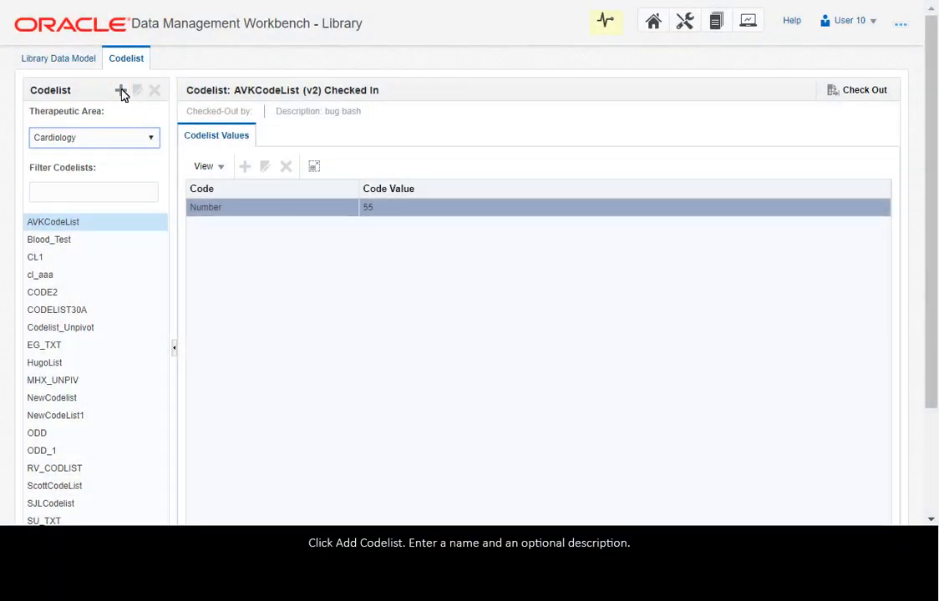
Add a new Cardiology codelist named ODD_2
left_click(120, 90)
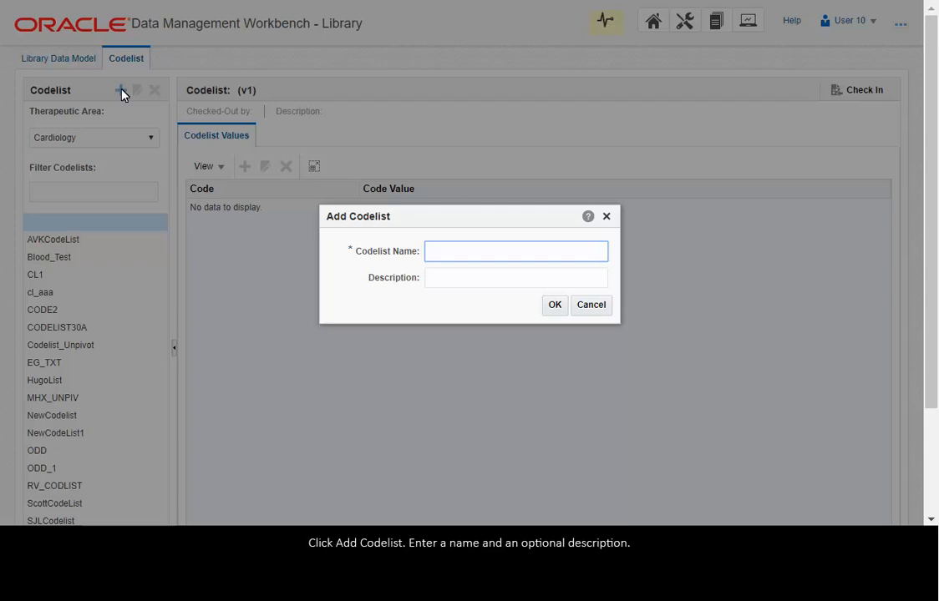
type("ODD_2")
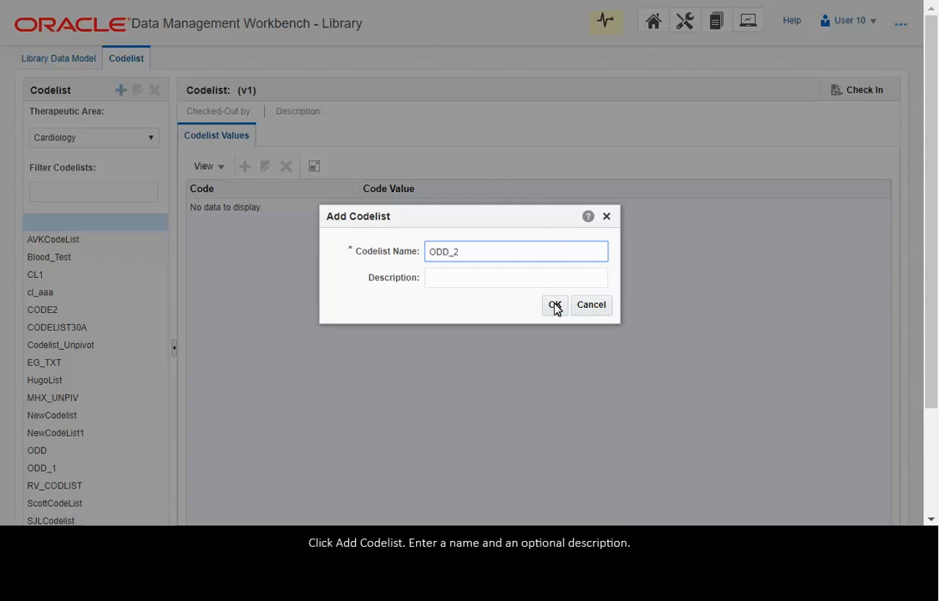
left_click(554, 305)
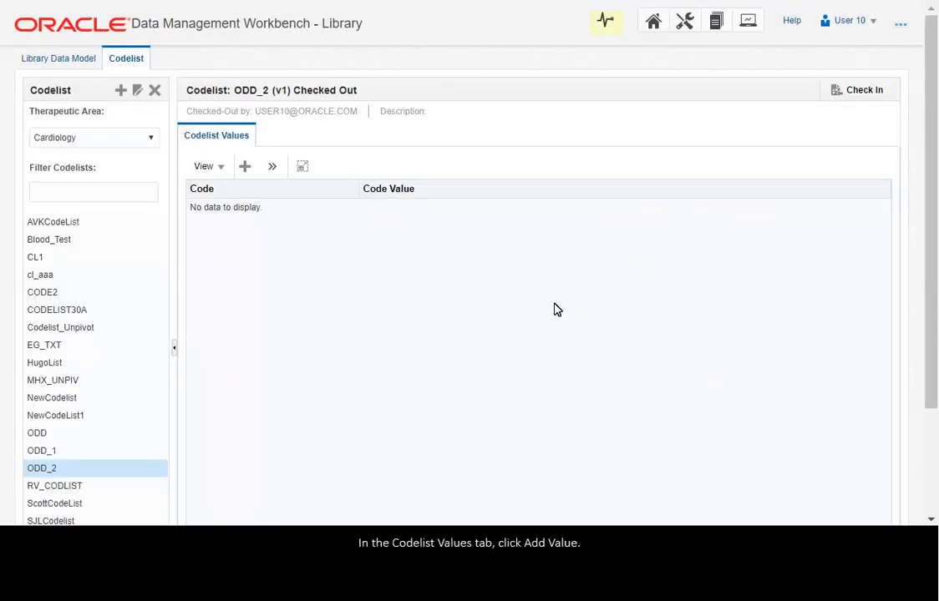
Add code value DIADB 'Diastolic Blood Pressure' to ODD_2, then check the codelist in
left_click(244, 166)
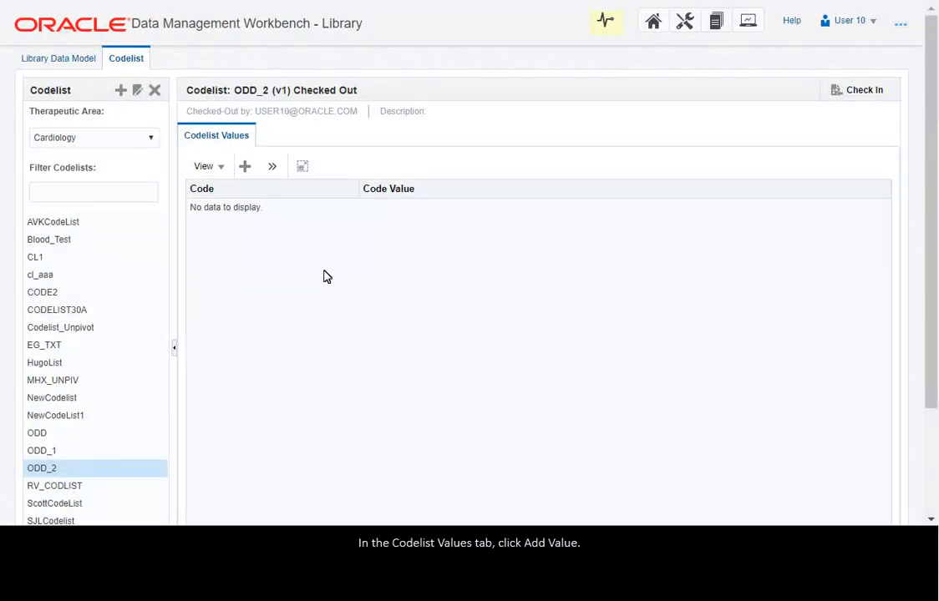
left_click(244, 166)
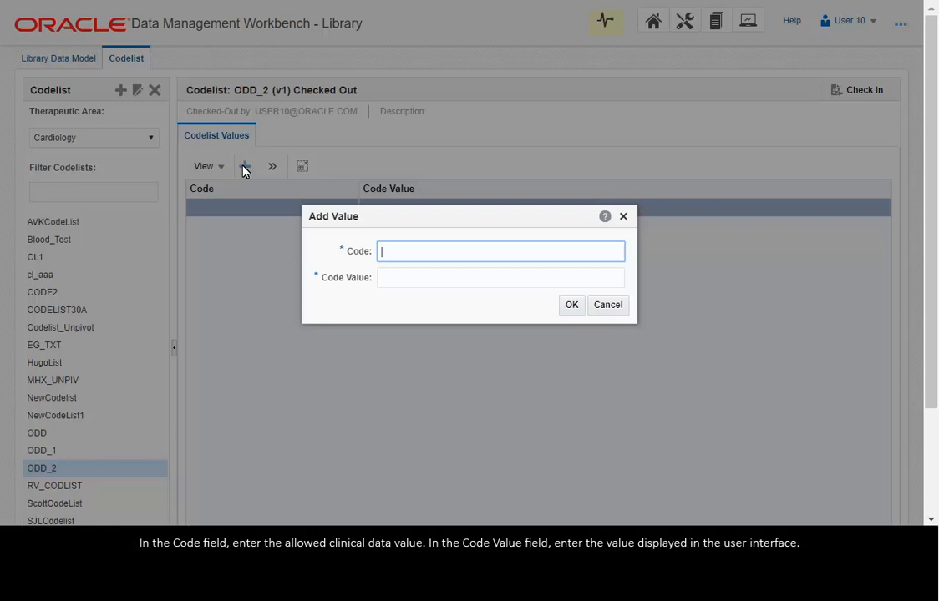
type("DIADB")
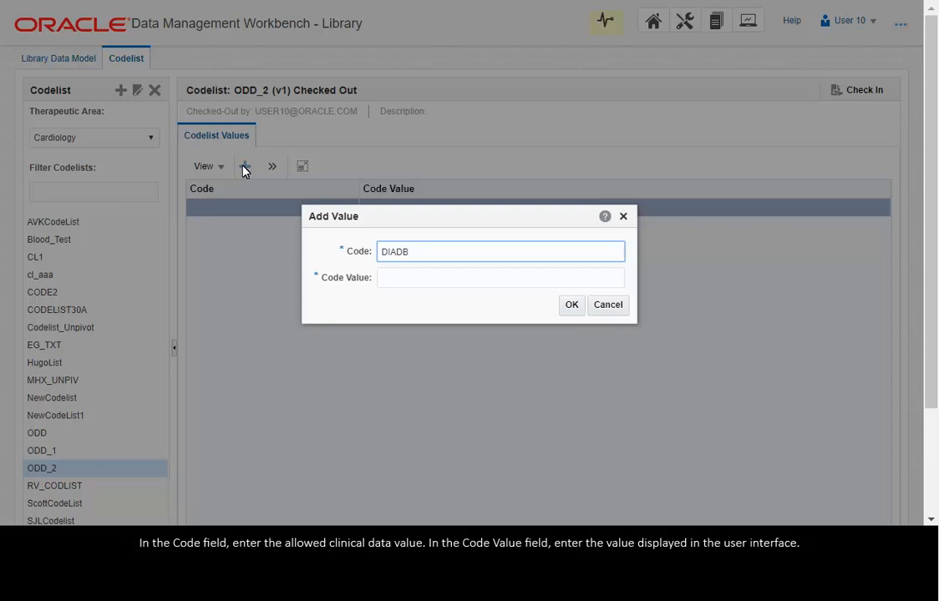
mouse_move(387, 208)
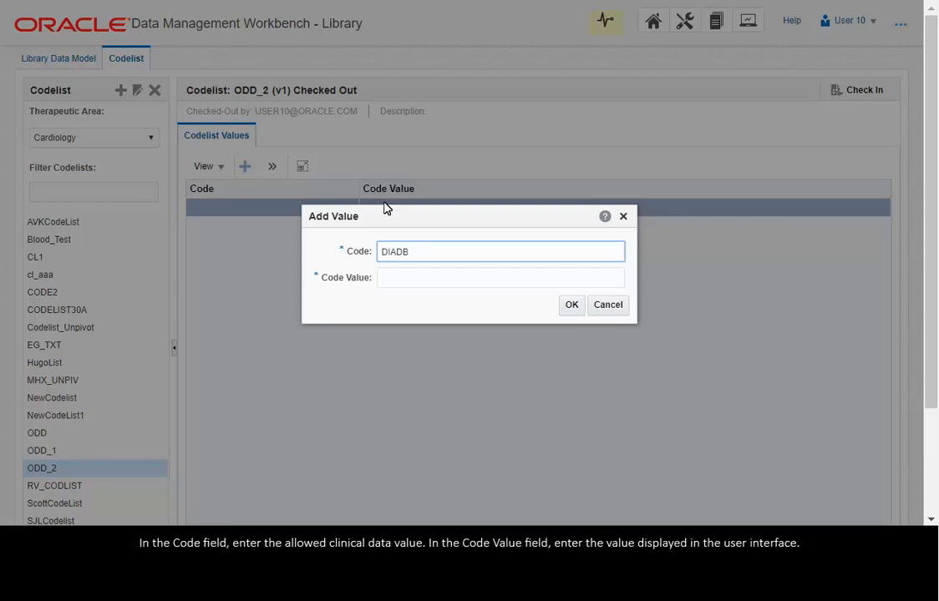
type("Diastolic Blood Pressure")
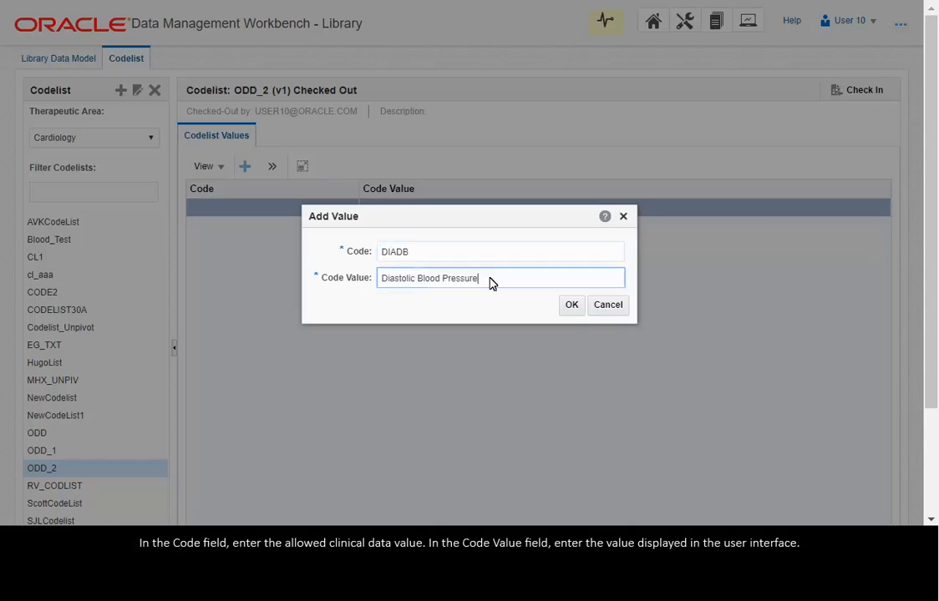
left_click(571, 304)
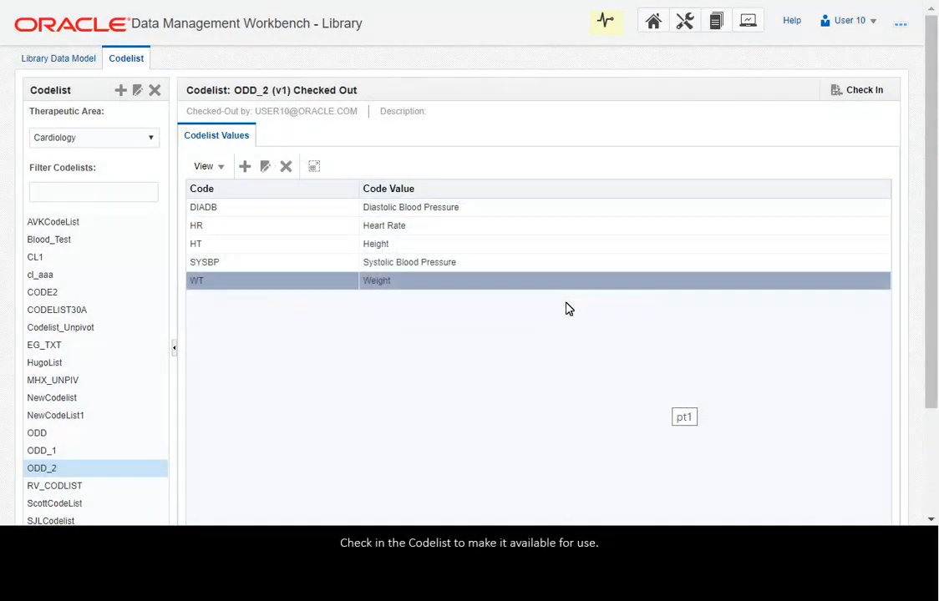
mouse_move(700, 294)
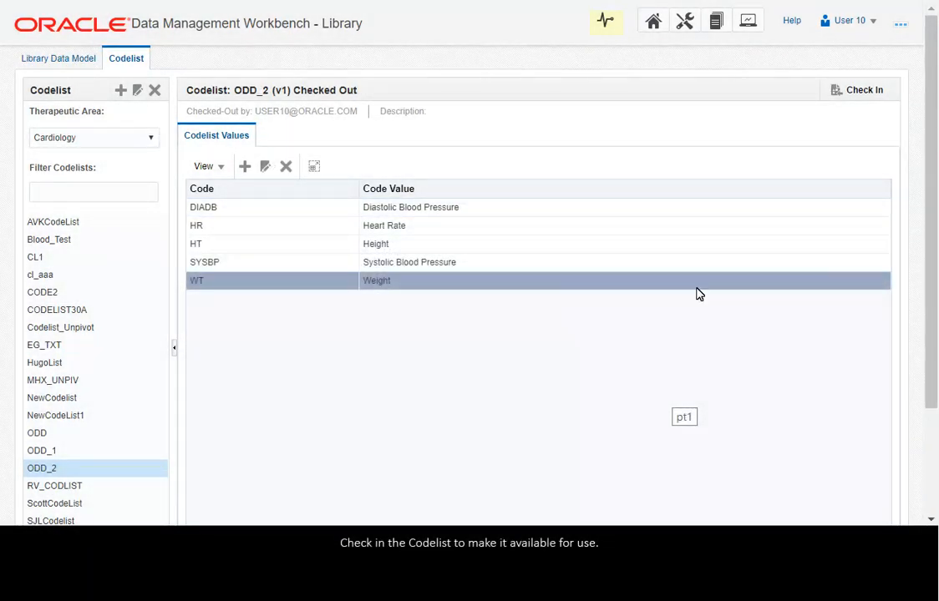
left_click(858, 89)
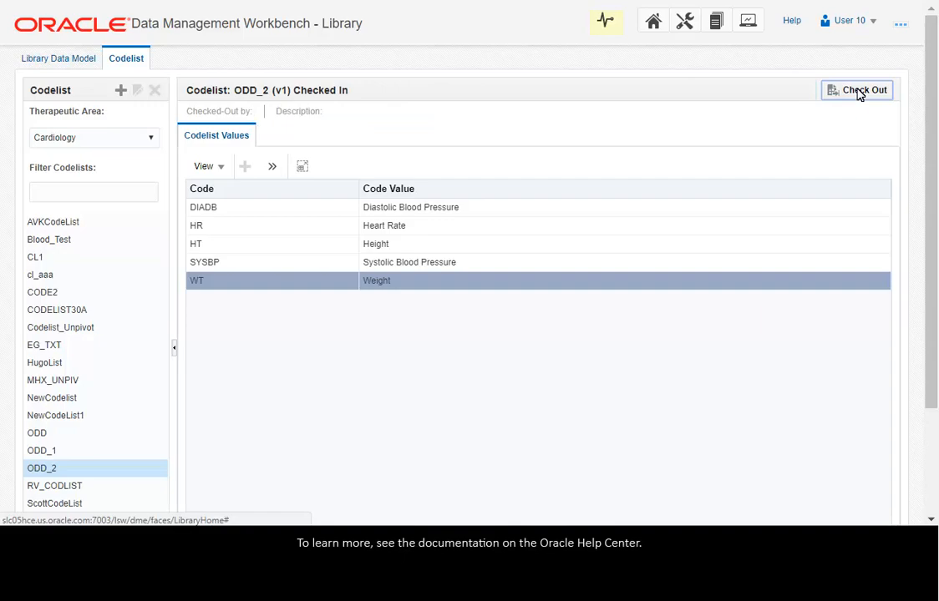